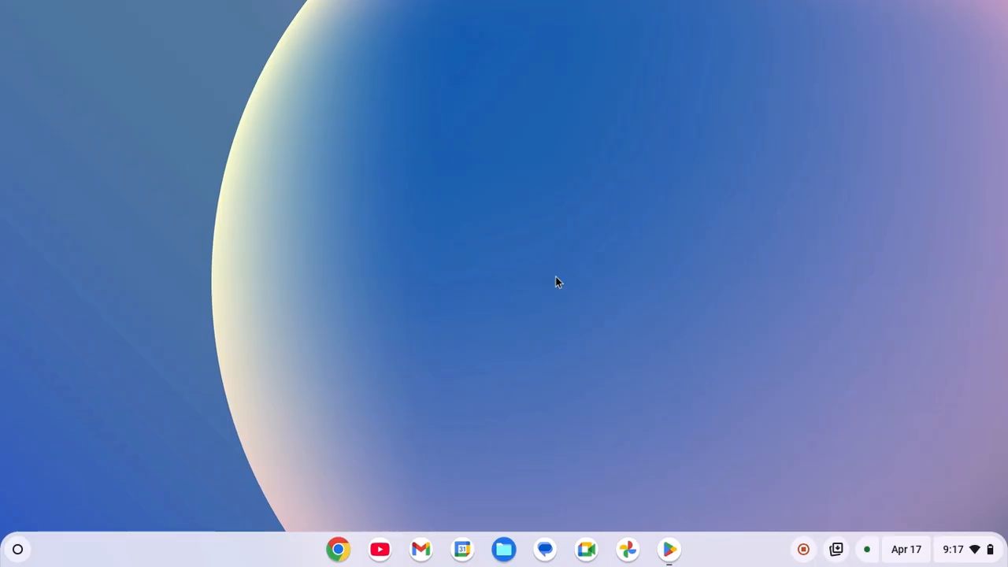
Step: Launch Settings from the Launcher to reach the Apps section with Google Play preferences
left_click(17, 549)
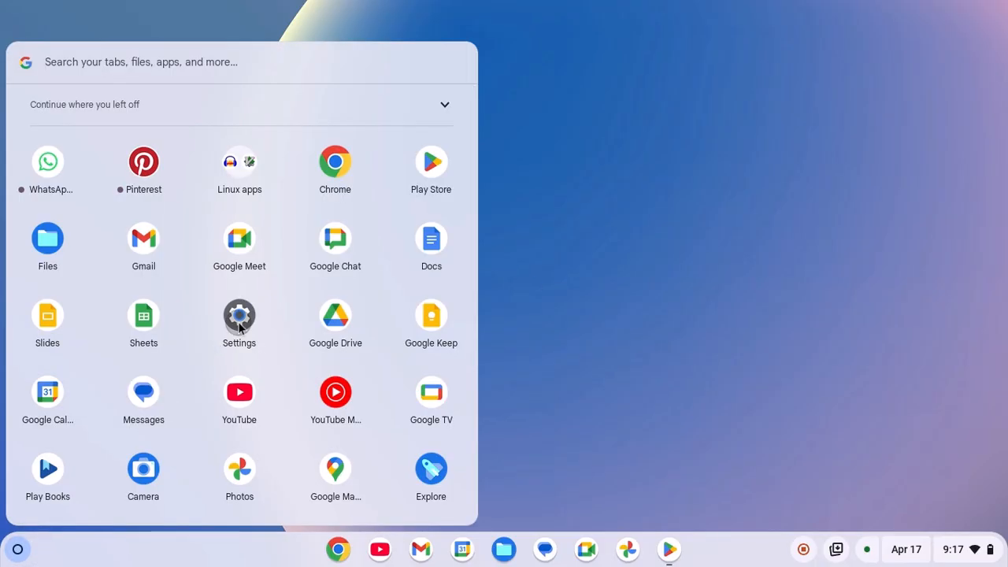
left_click(238, 315)
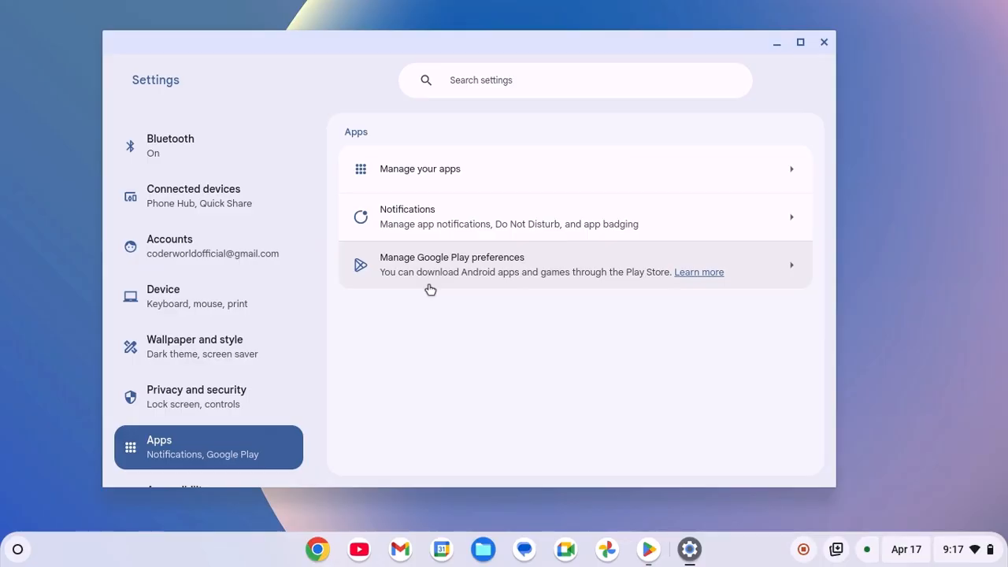
Step: Remove Google Play and Android apps from Google Play preferences, confirming the removal
left_click(451, 264)
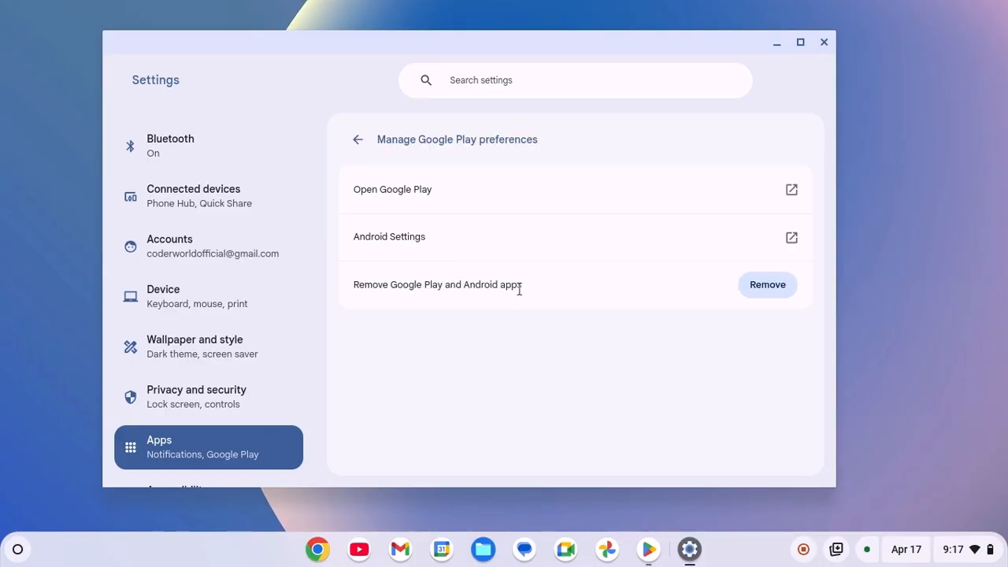
left_click(766, 285)
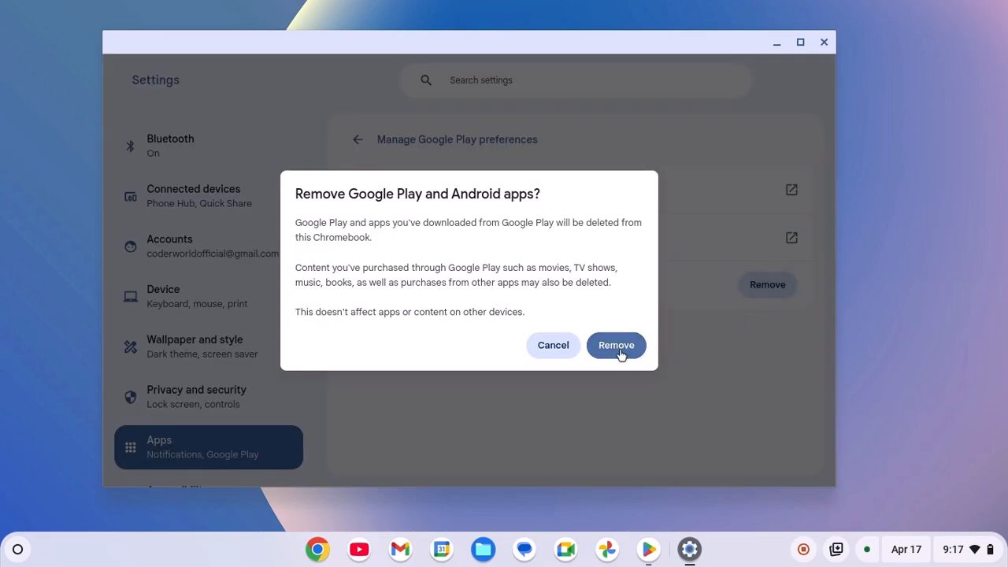
left_click(615, 344)
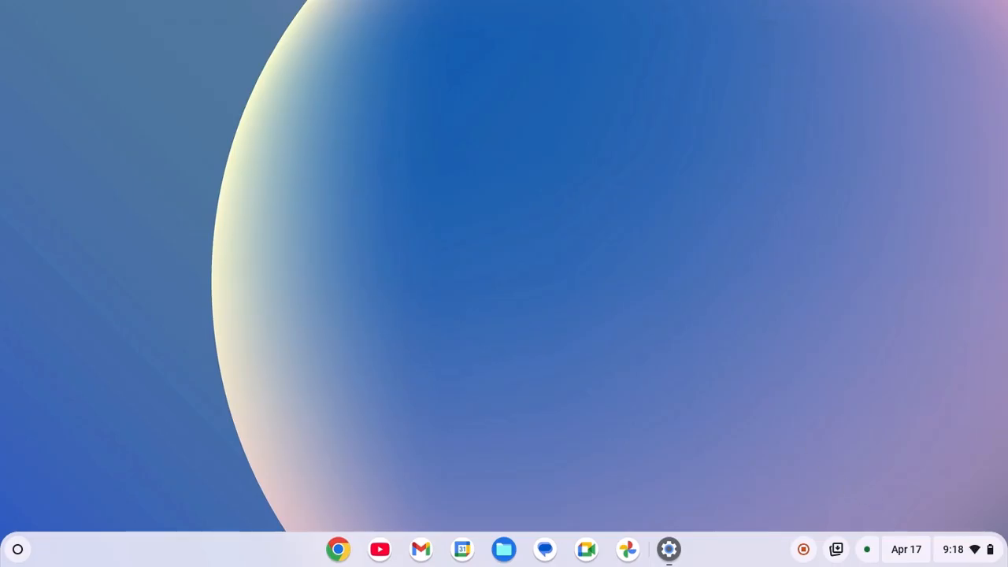
Step: Restart the Chromebook using the power button in Quick Settings
left_click(953, 549)
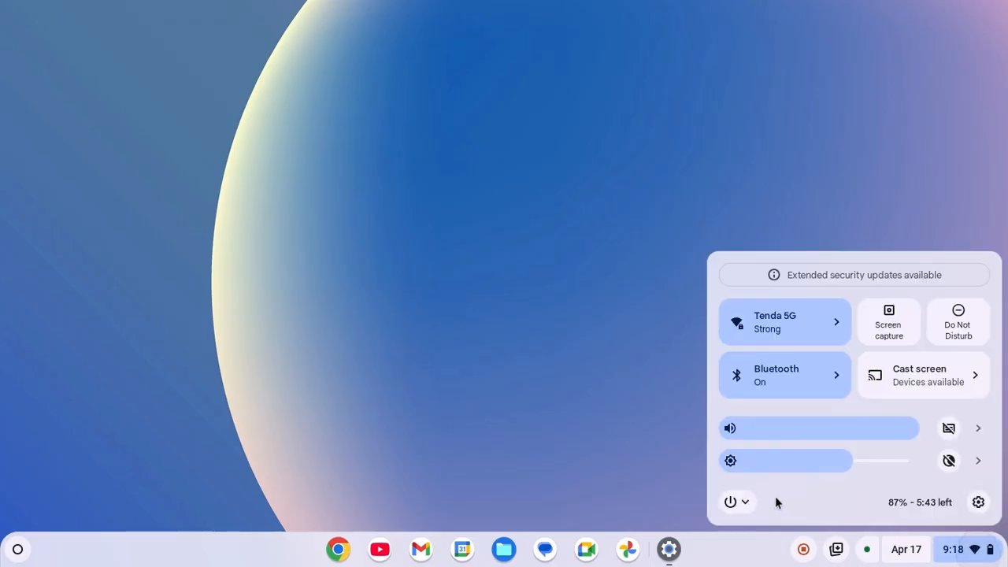
left_click(503, 406)
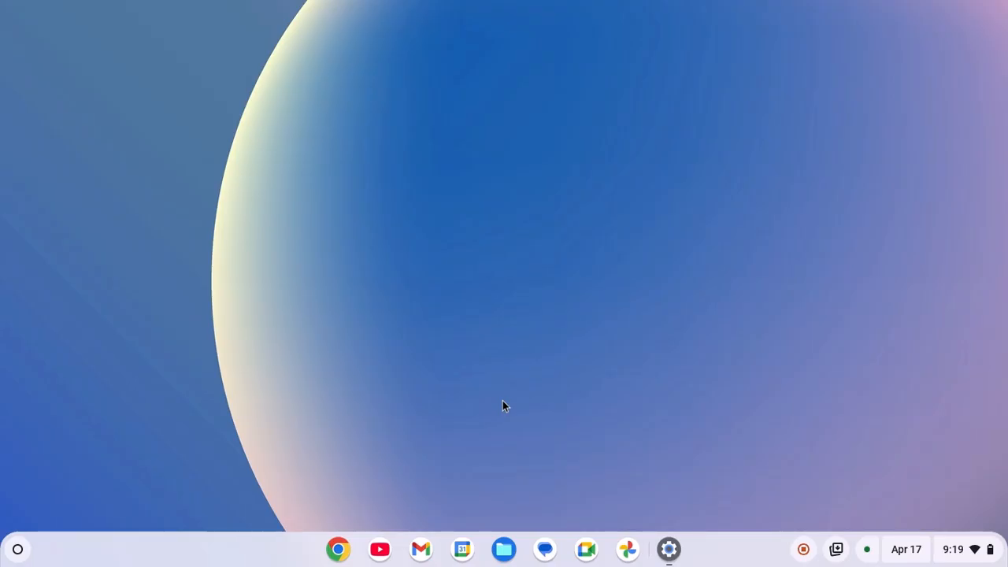
mouse_move(580, 441)
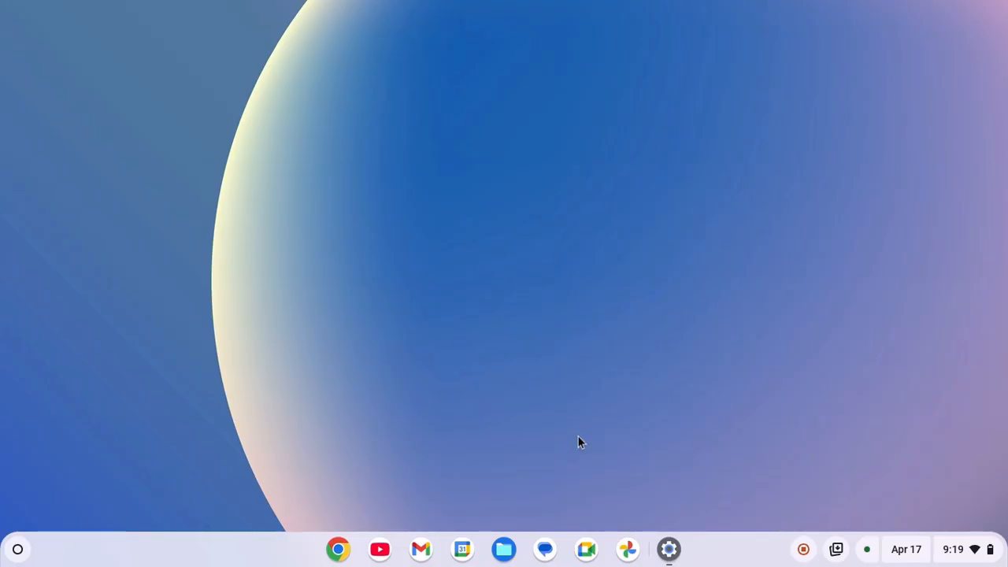
Step: Return to Settings and turn Google Play back on
left_click(669, 549)
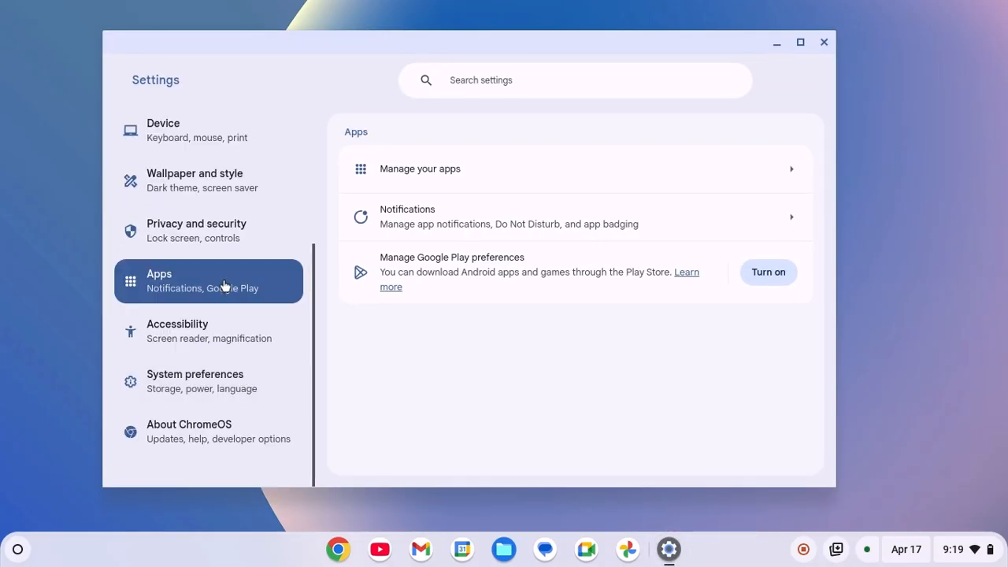
mouse_move(376, 262)
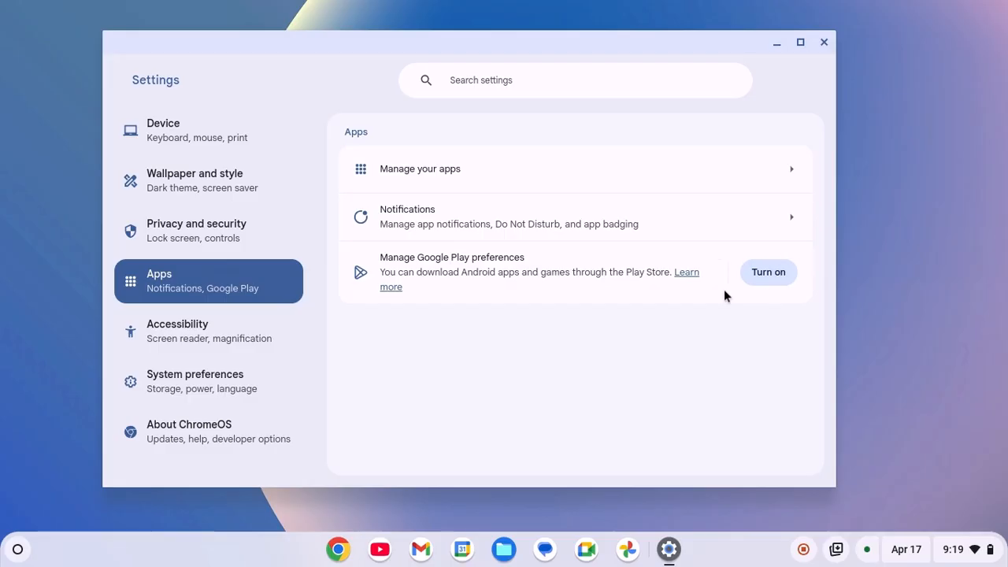
left_click(767, 272)
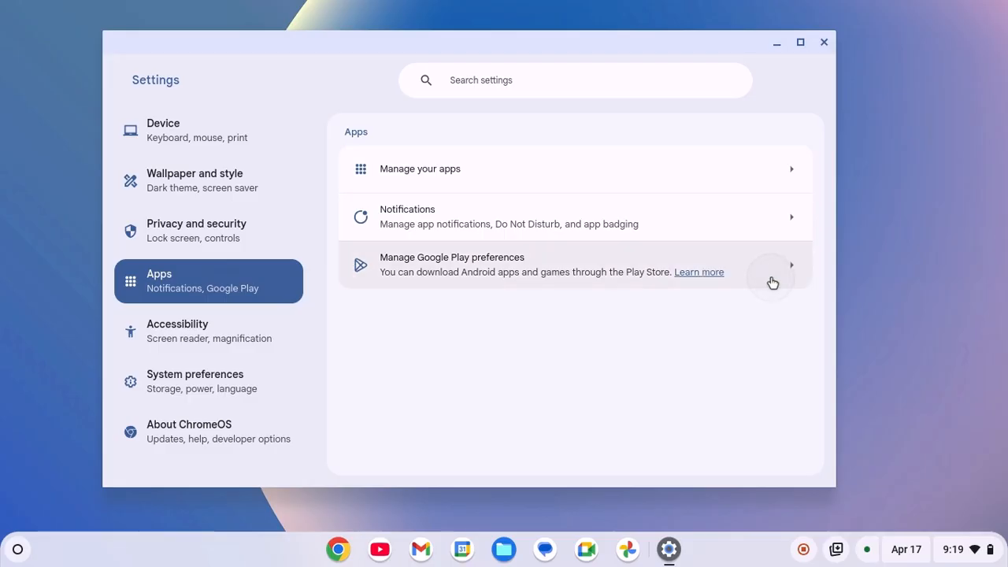
left_click(575, 265)
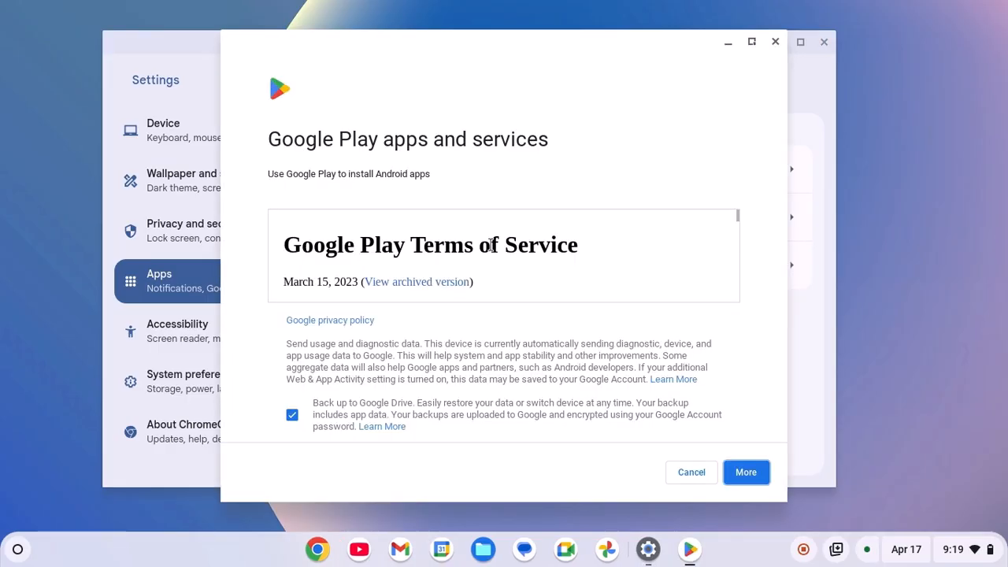
Step: Accept the Google Play apps and services terms, then minimize the Play Store window
left_click(745, 472)
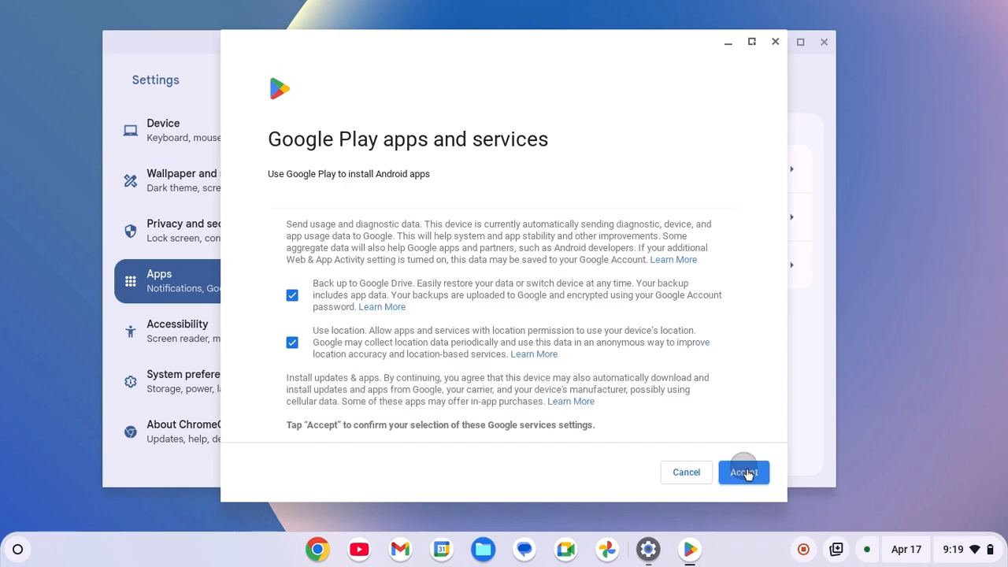
left_click(743, 471)
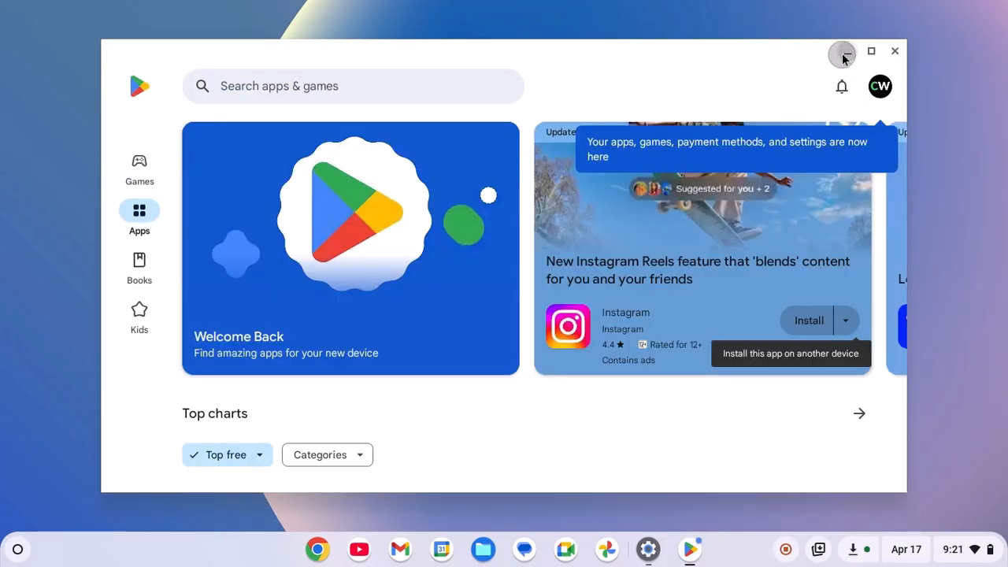
left_click(895, 51)
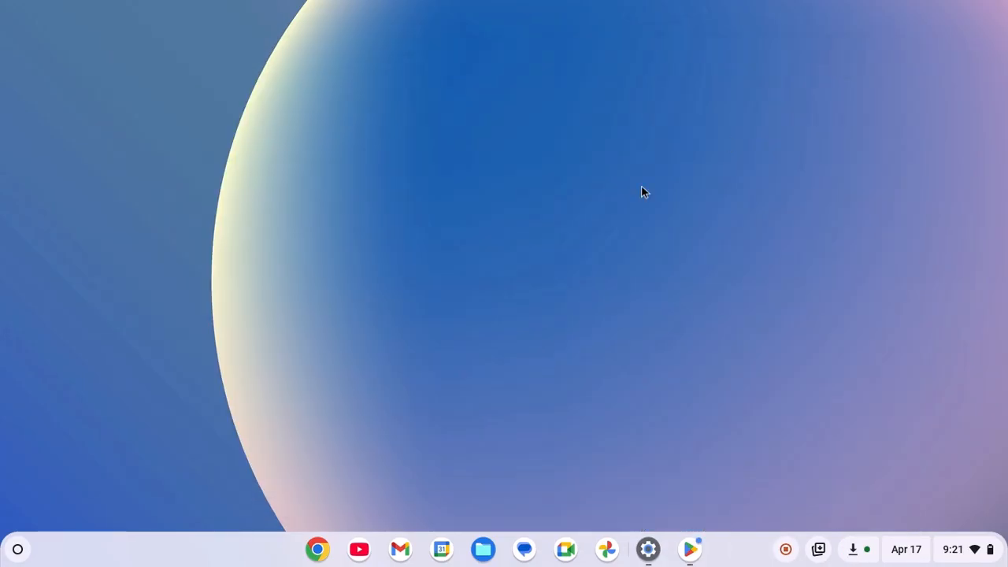